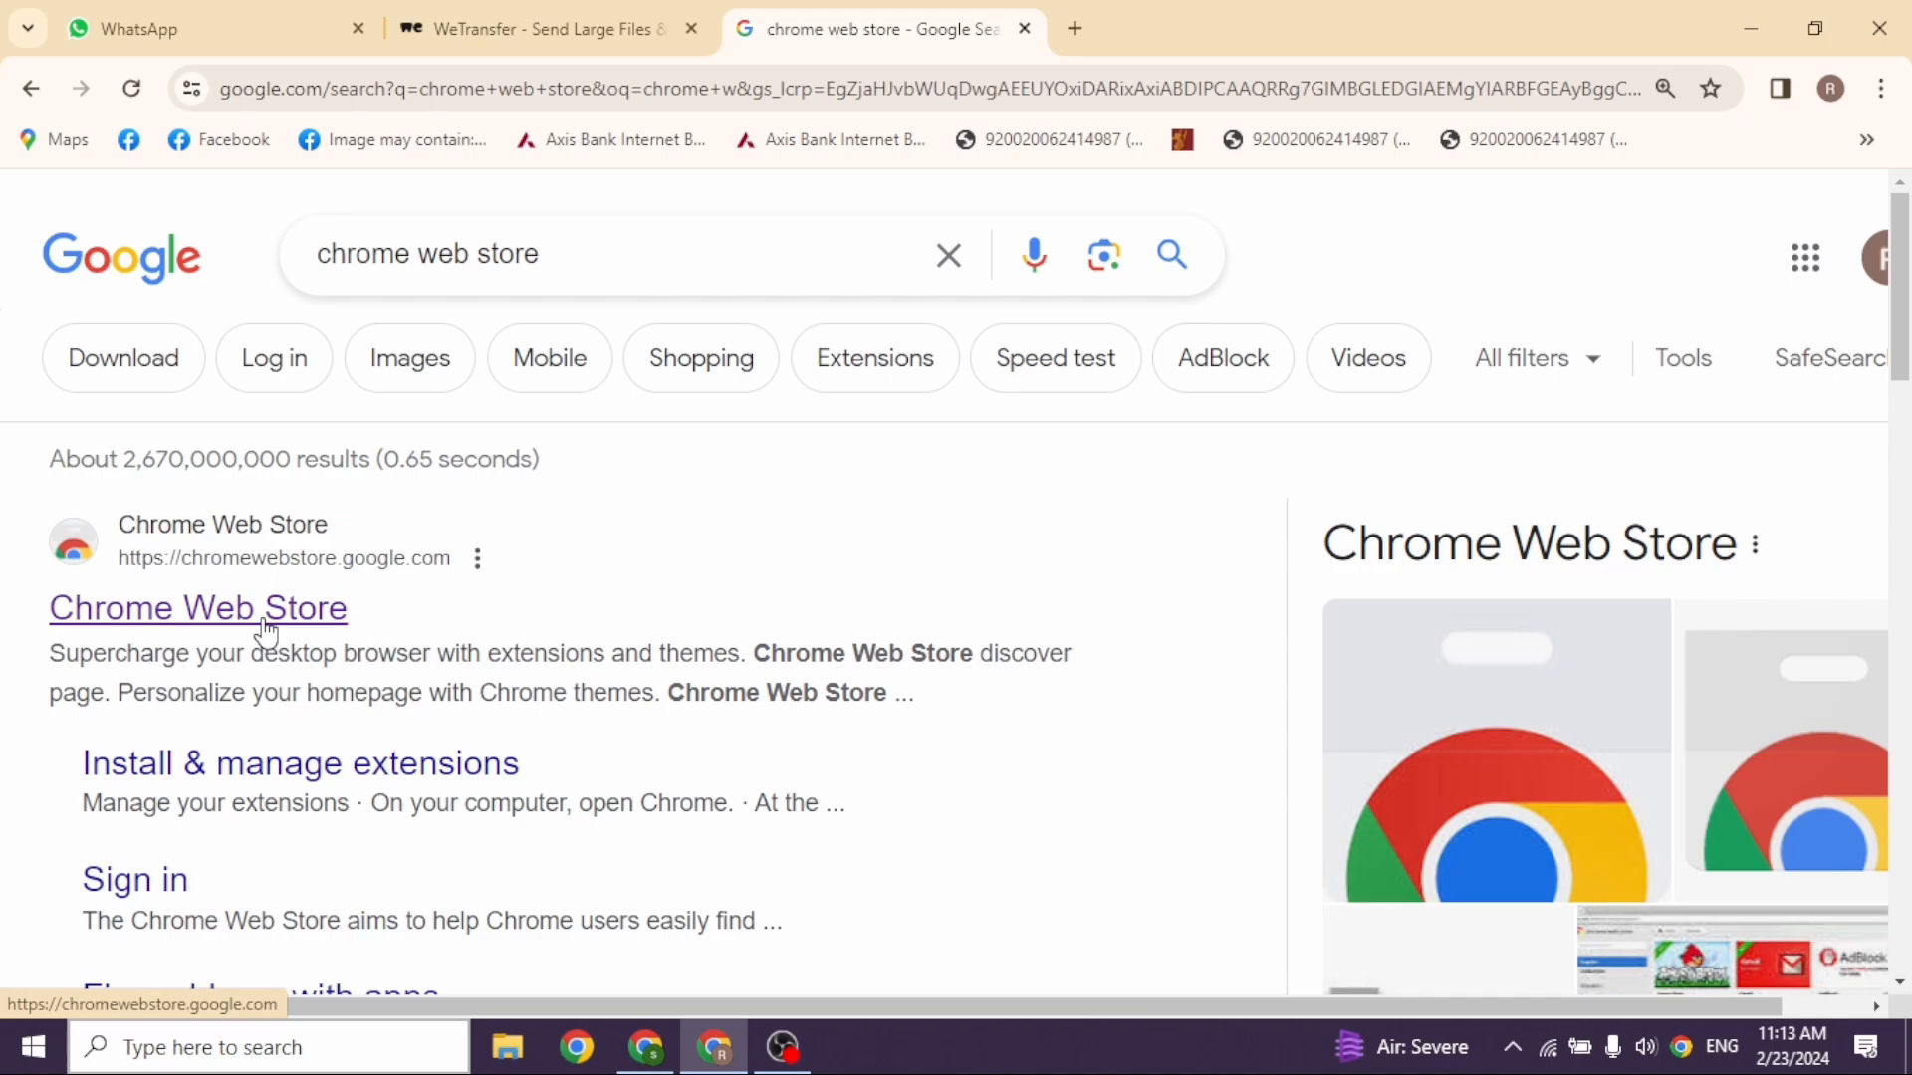
Go to the Chrome Web Store from the Google results for 'chrome web store'
{"action": "left_click", "coordinate": [197, 608]}
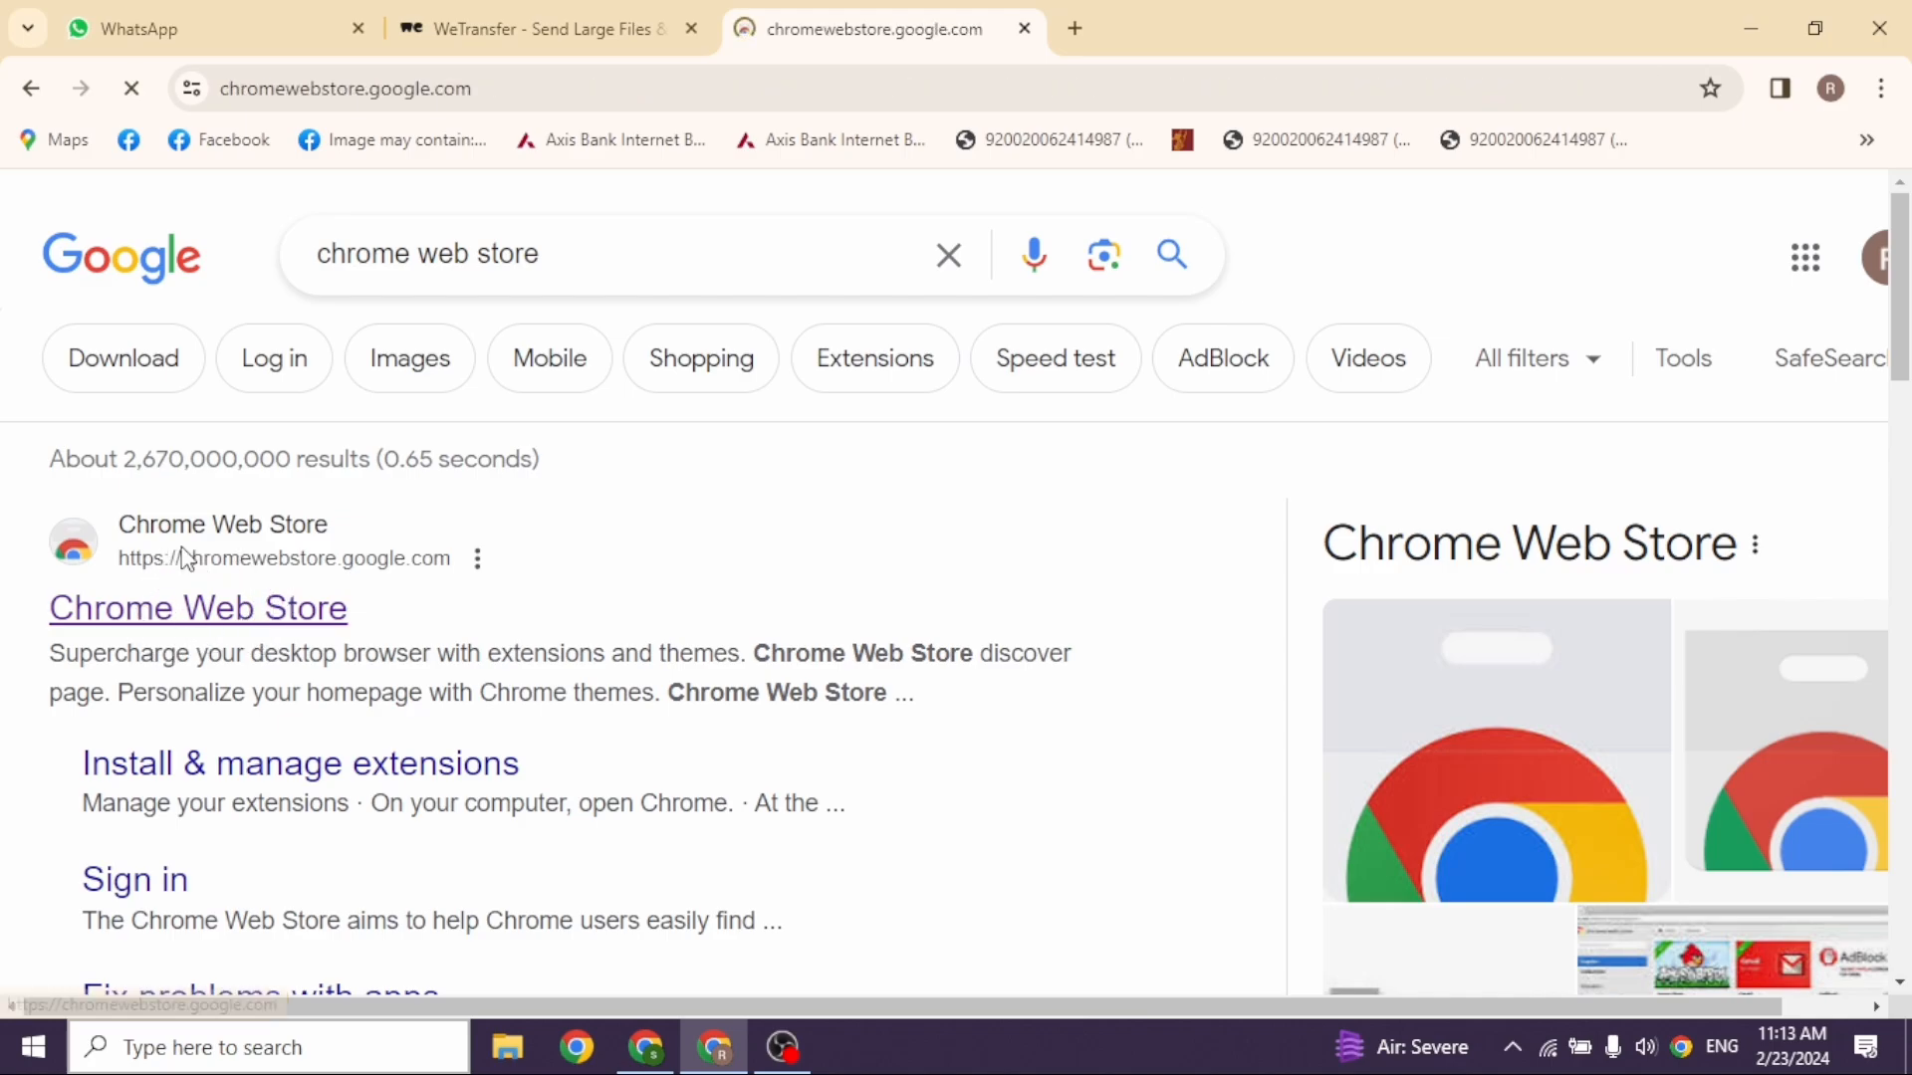
Search the store's extensions and themes for 'youtube redux'
{"action": "left_click", "coordinate": [197, 607]}
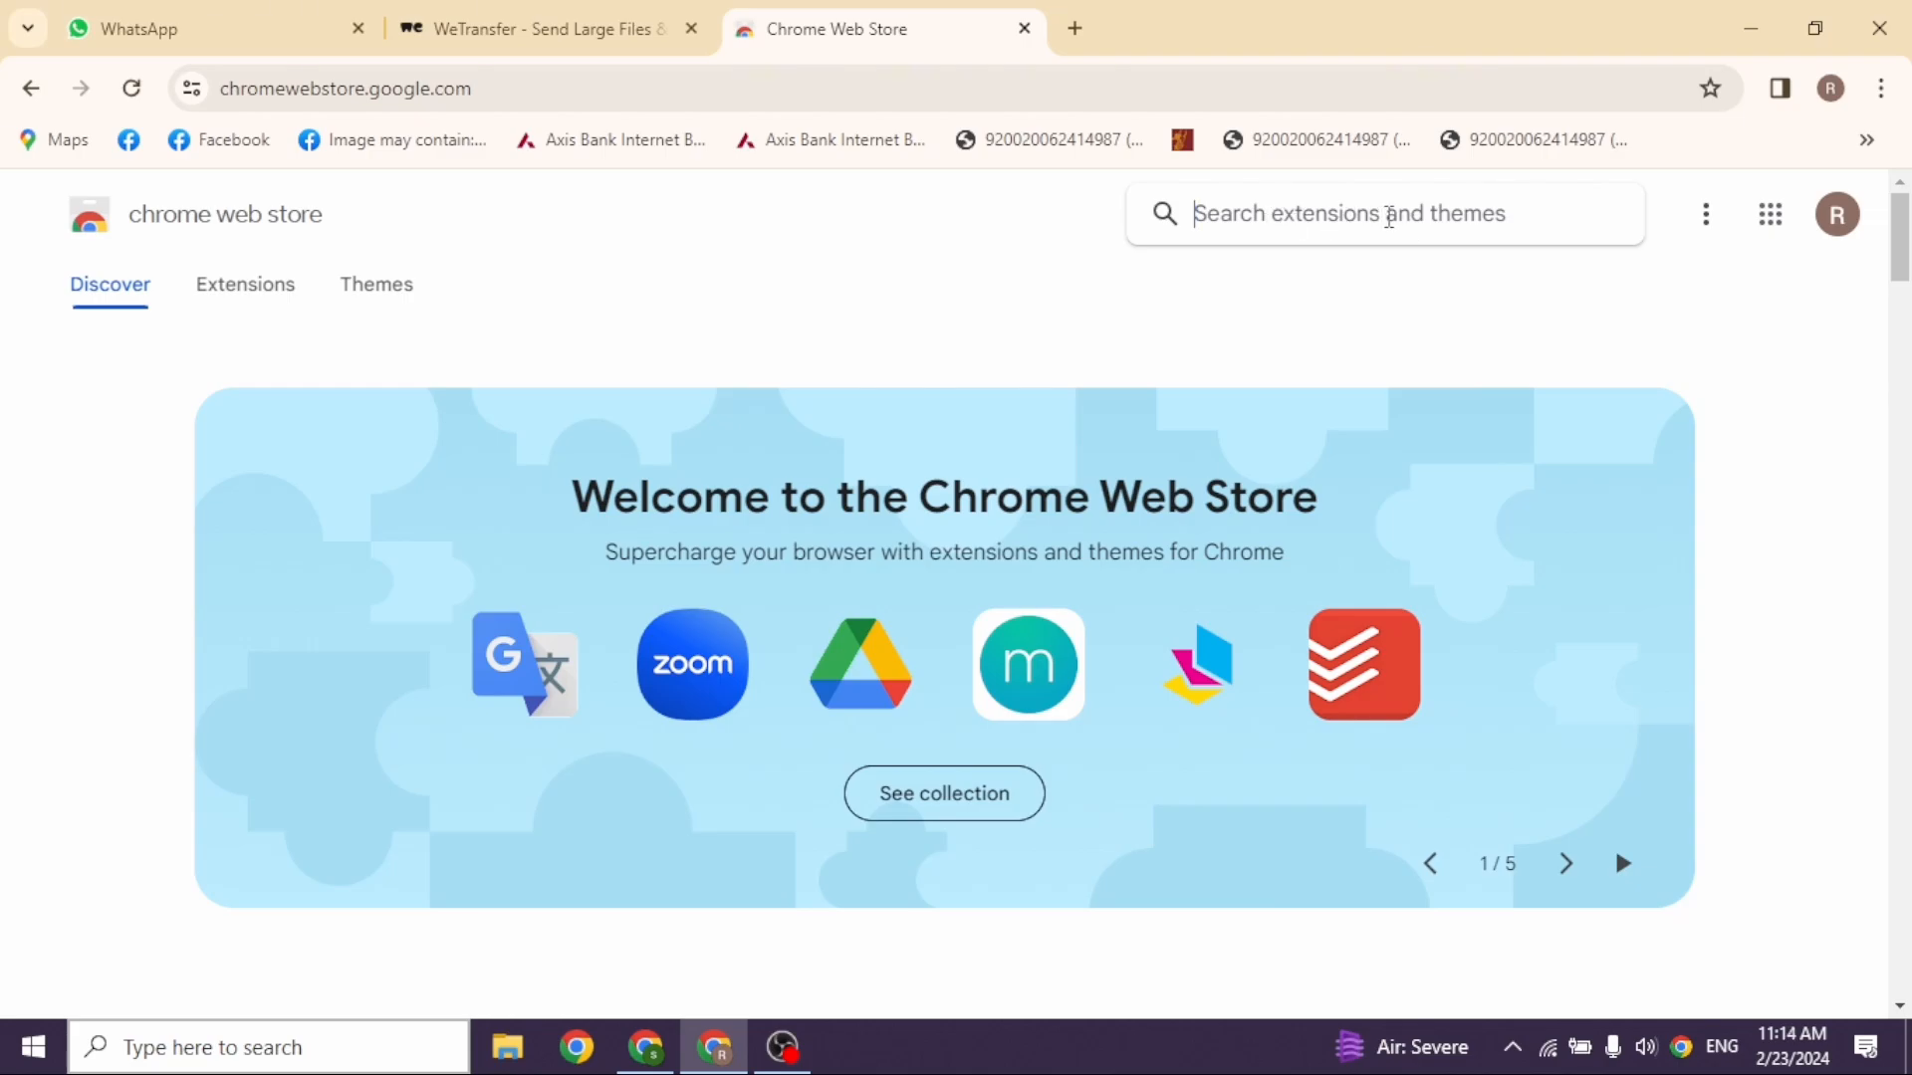
{"action": "type", "text": "youtube redux"}
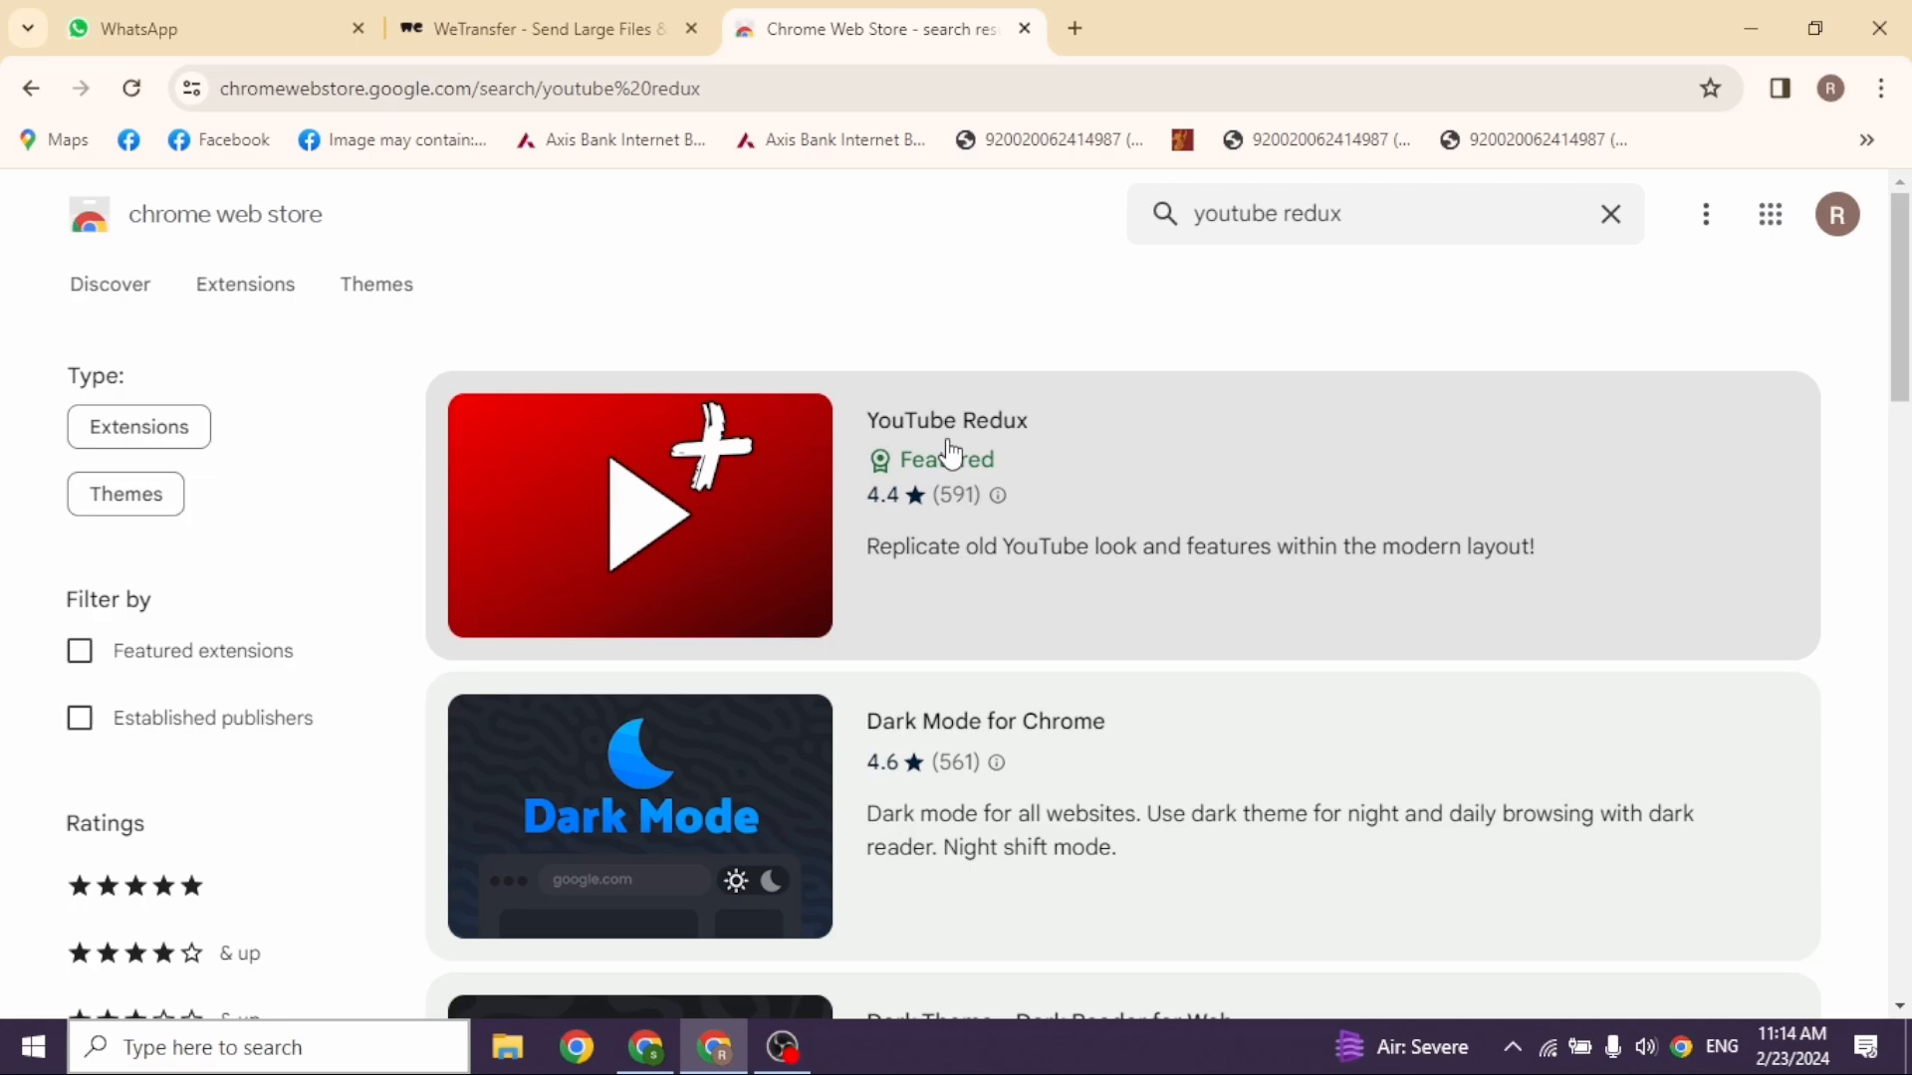
{"action": "mouse_move", "coordinate": [743, 563]}
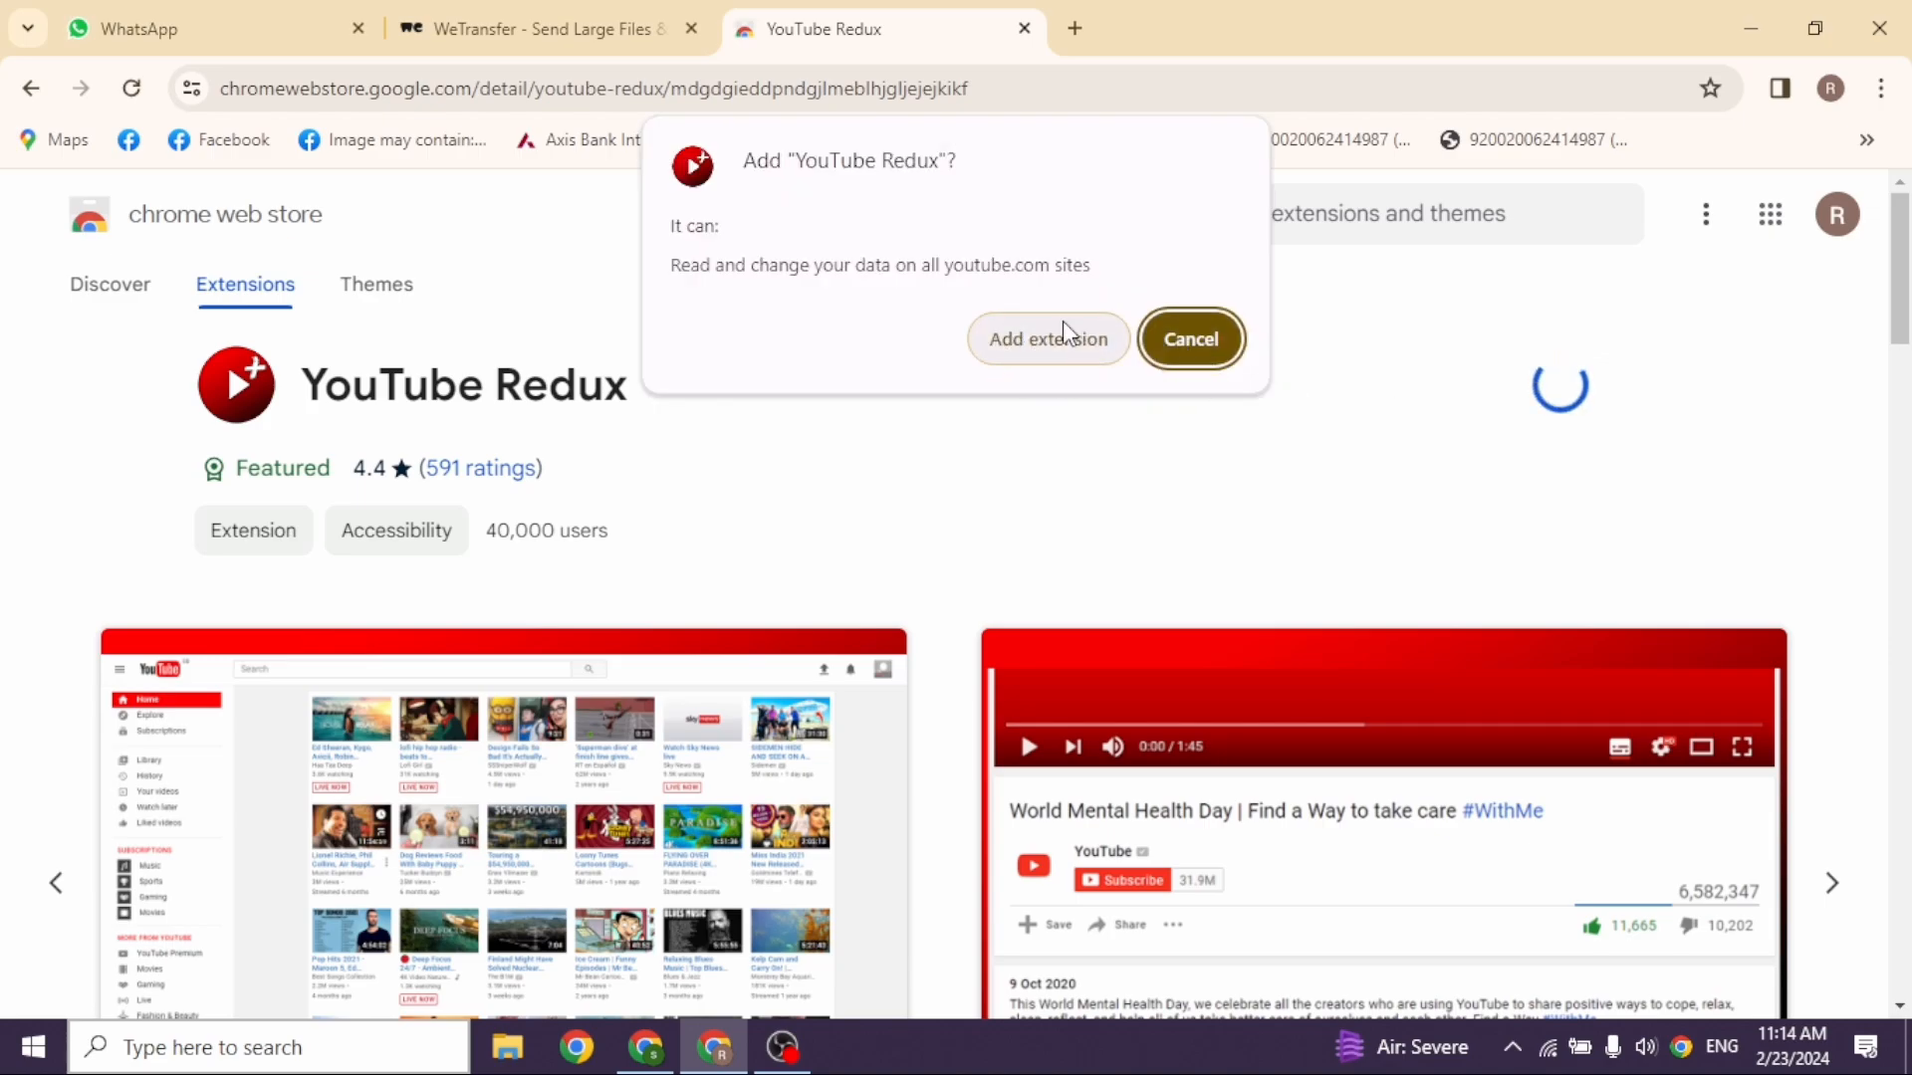
Confirm adding YouTube Redux so the extension installs in Chrome
{"action": "left_click", "coordinate": [1046, 339]}
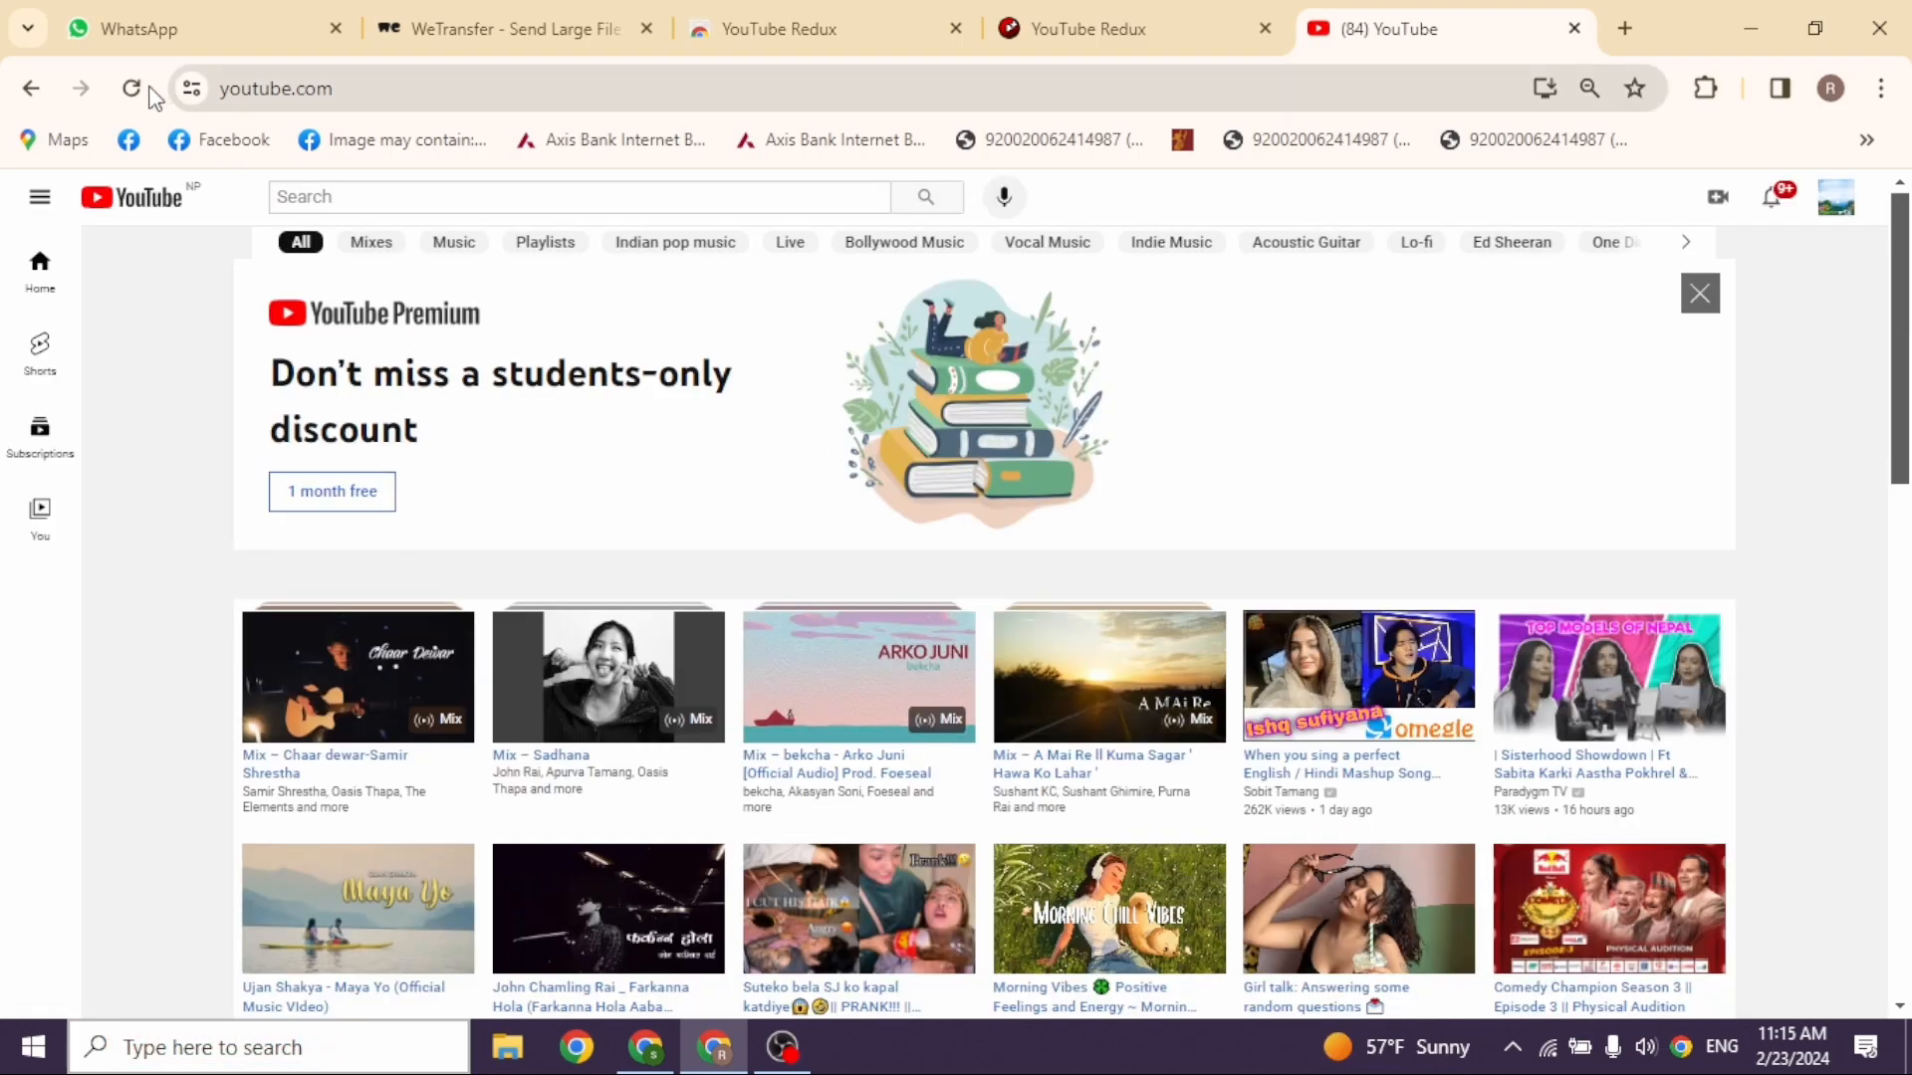
Reload the YouTube home page twice and browse the feed now in the compact Redux layout
{"action": "left_click", "coordinate": [131, 88]}
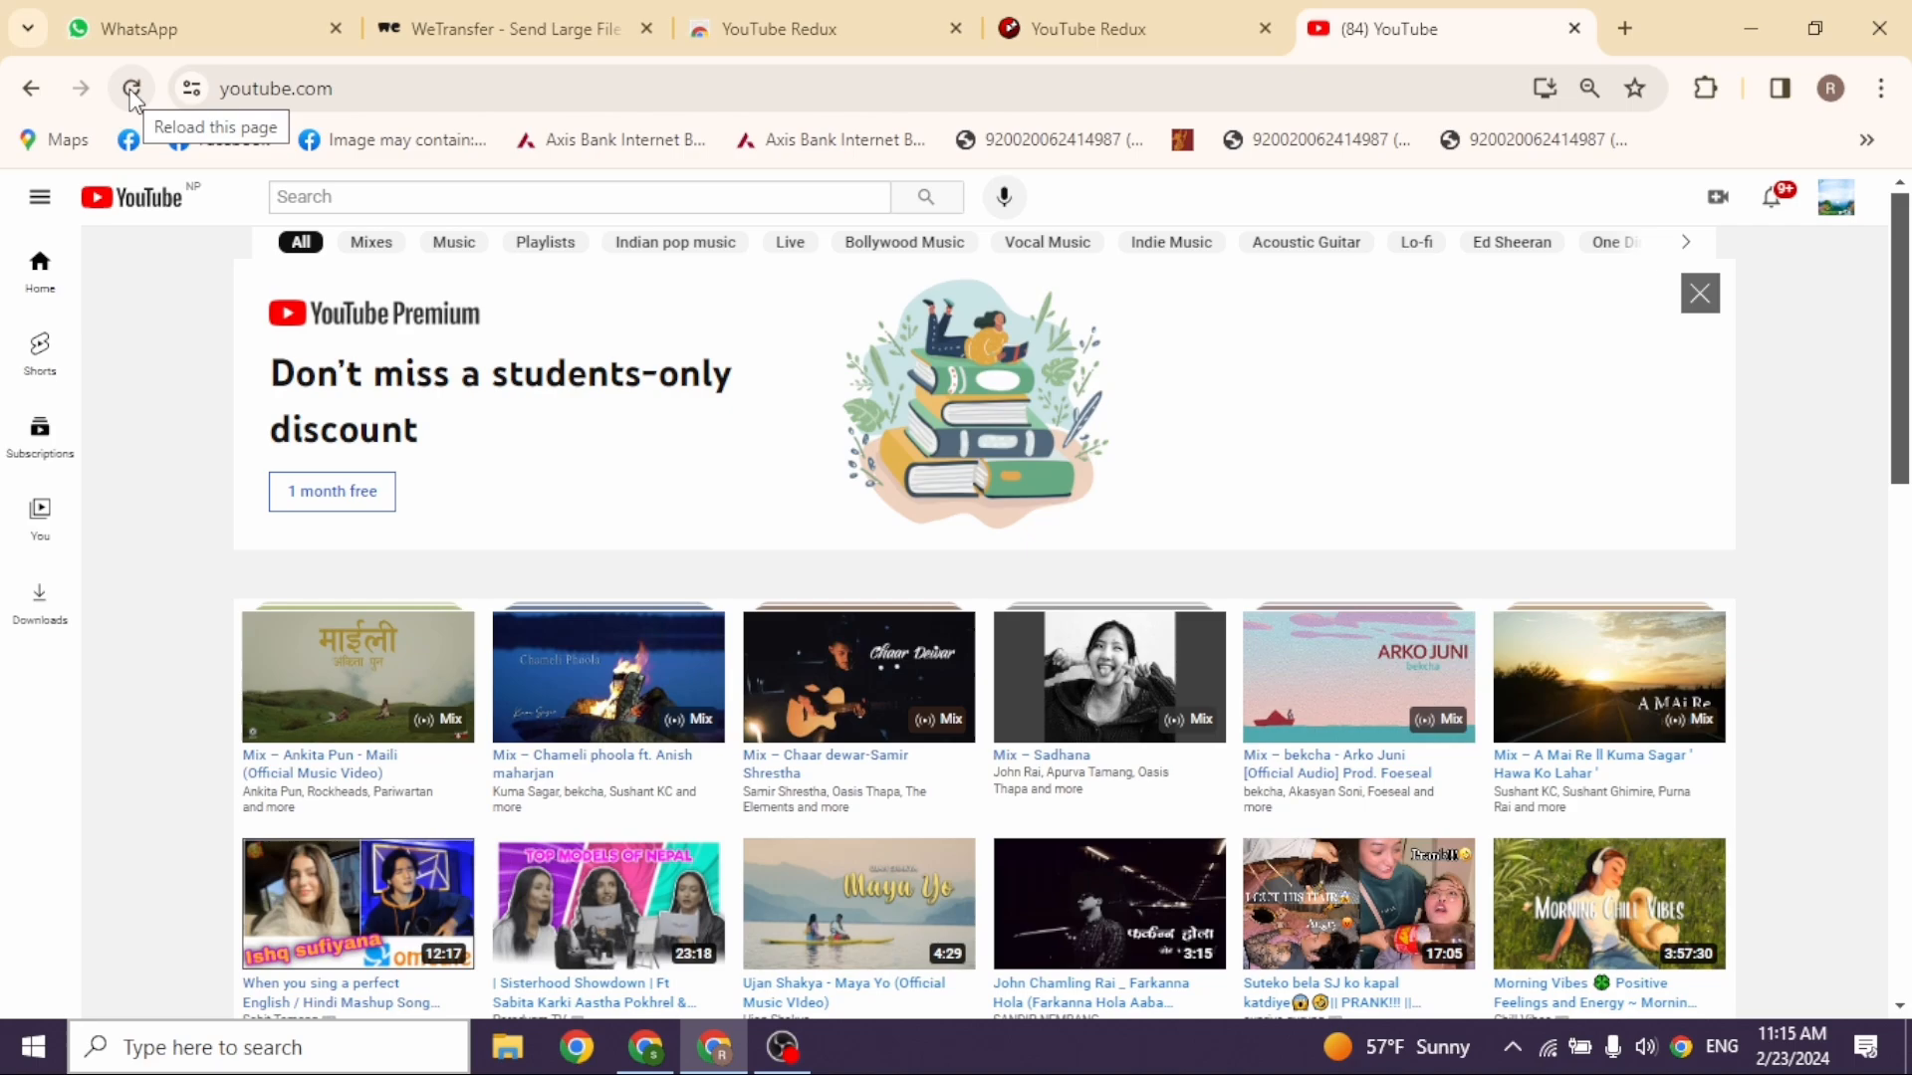
{"action": "left_click", "coordinate": [131, 88]}
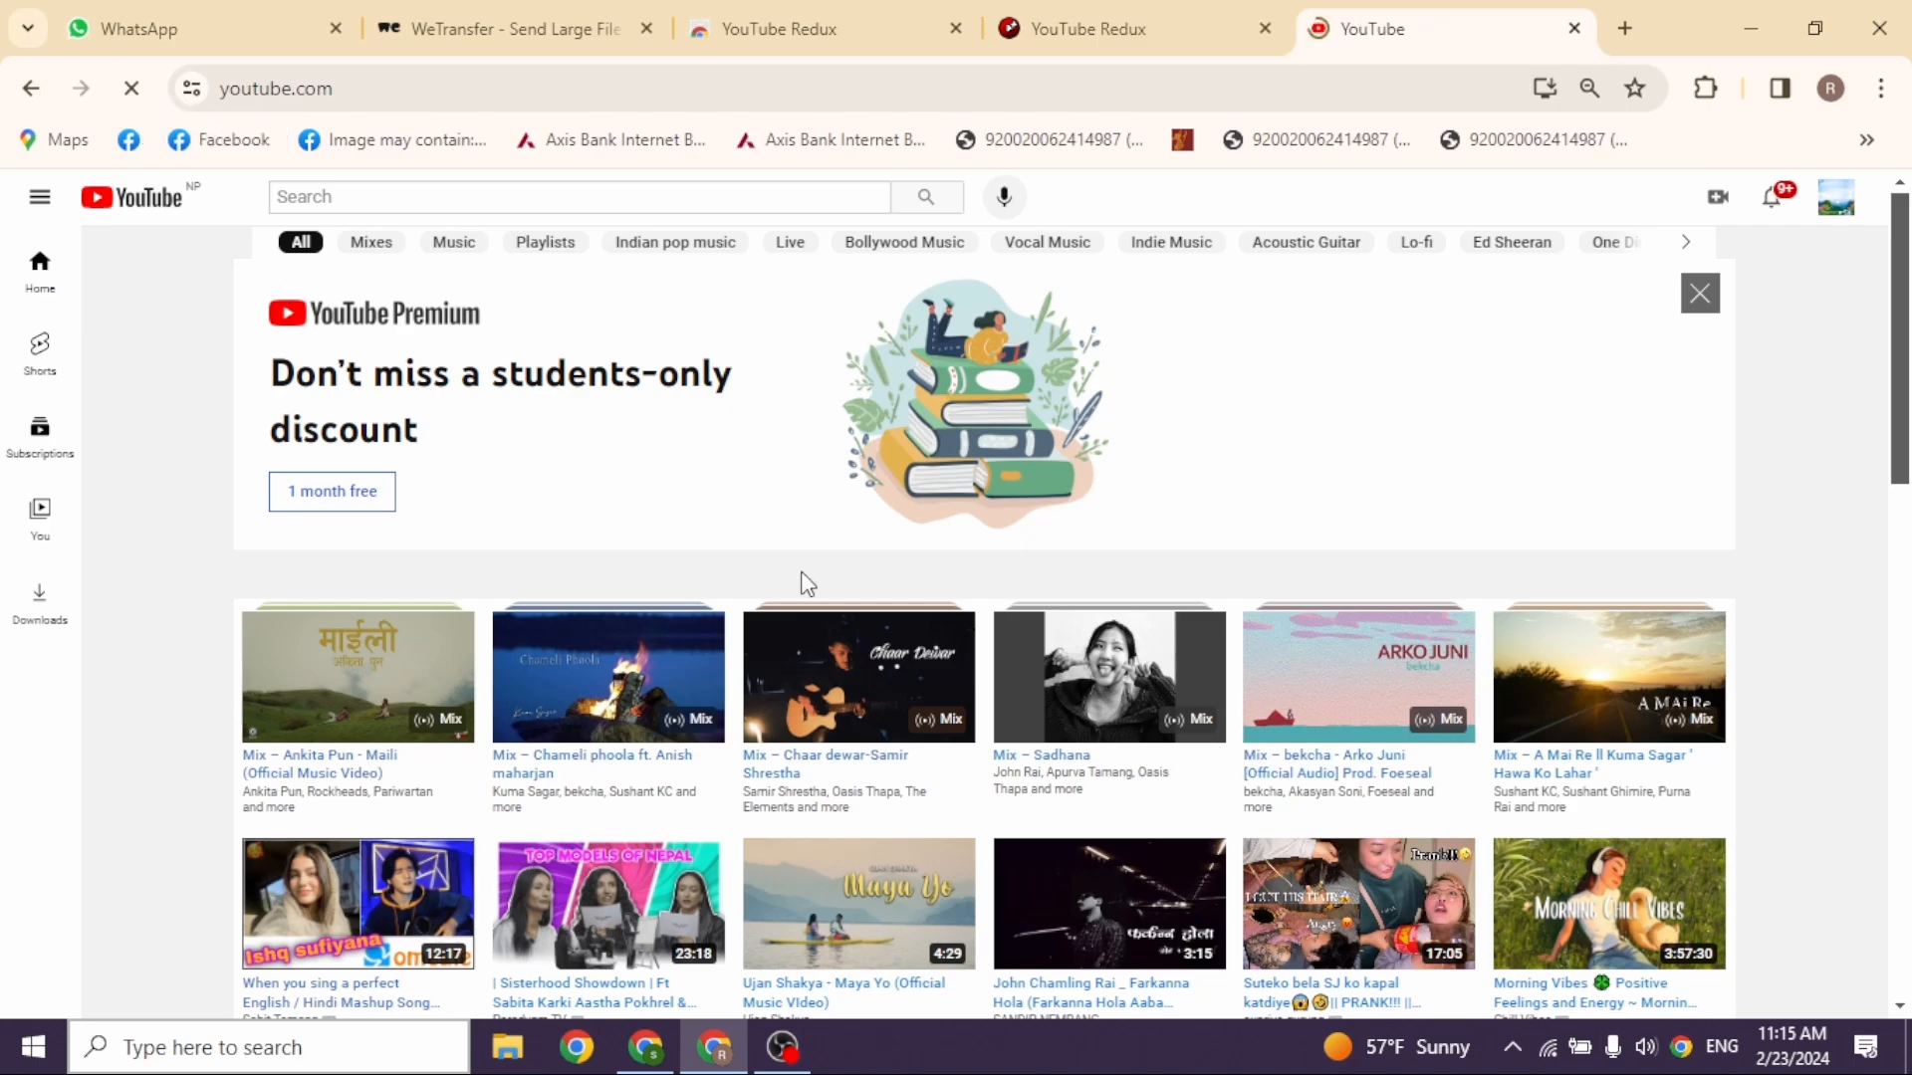
{"action": "scroll", "scroll_direction": "down", "scroll_amount": 3}
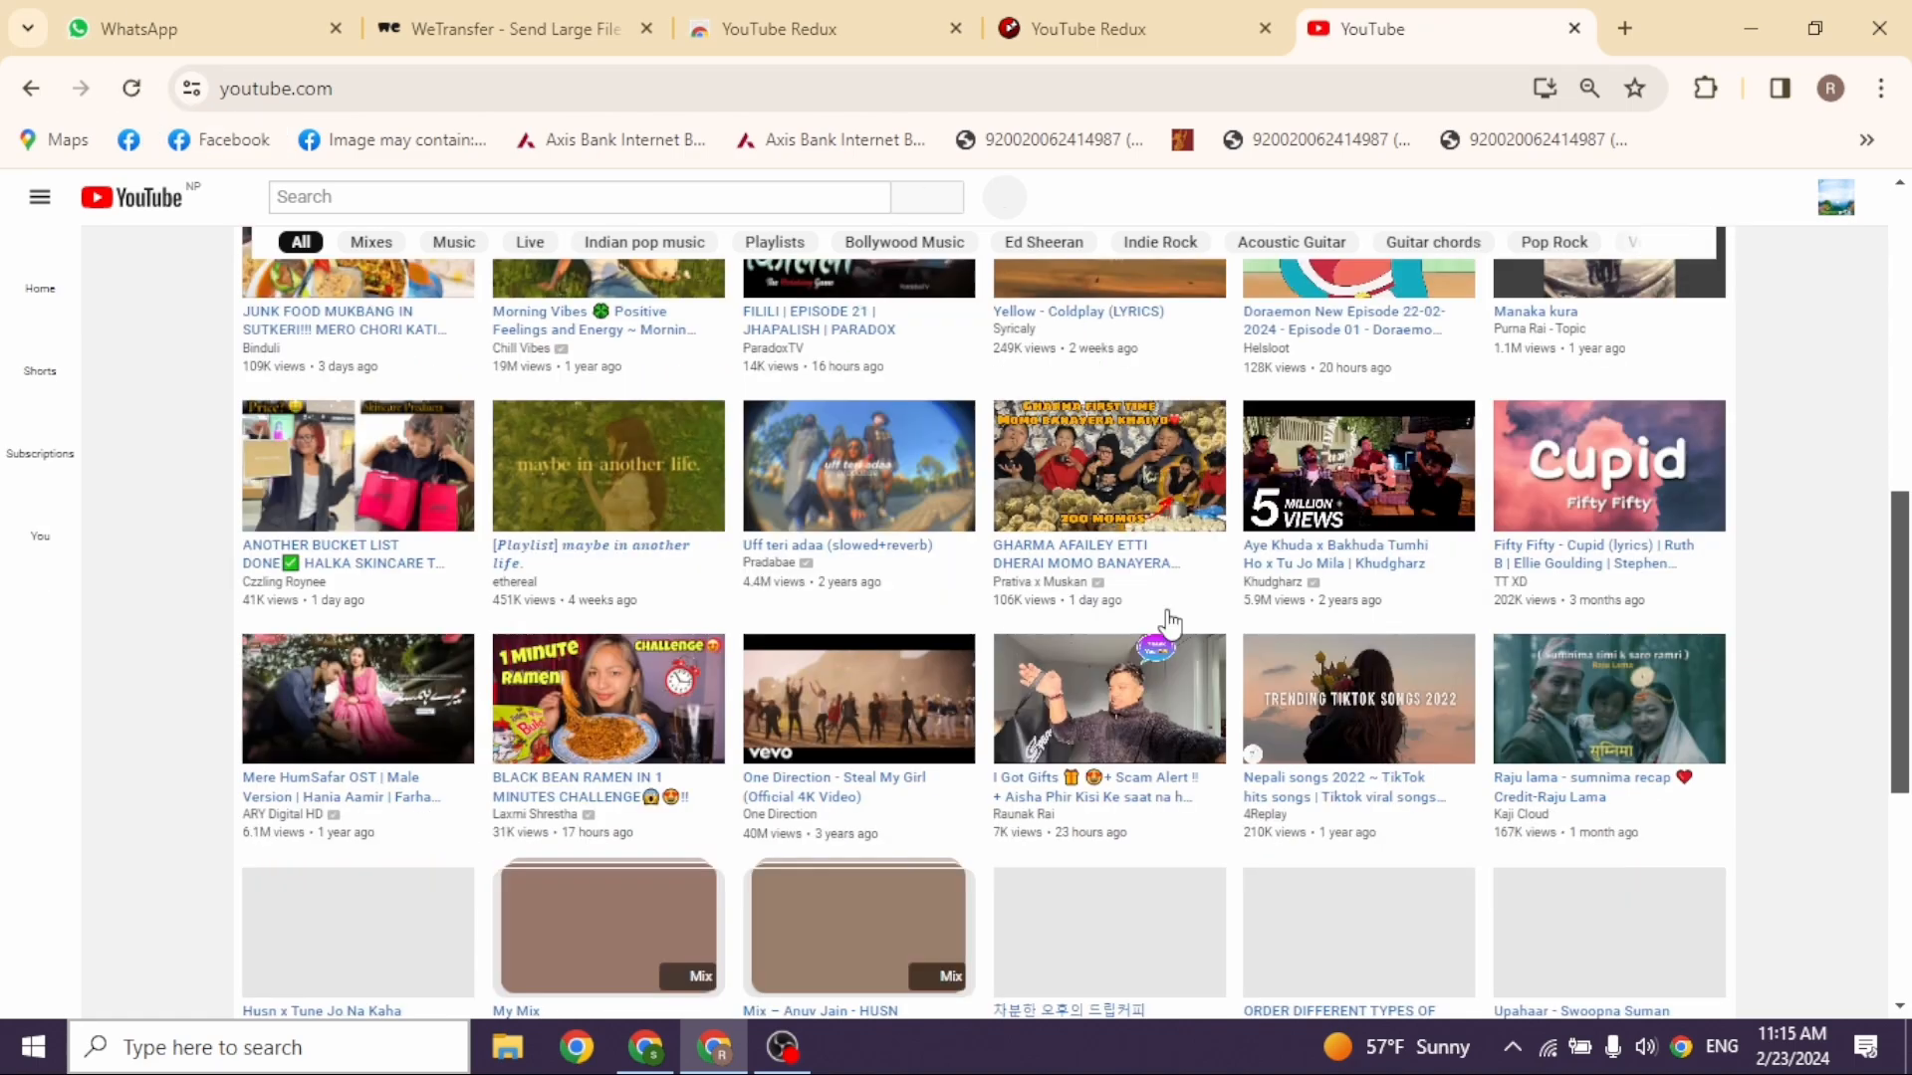
{"action": "scroll", "scroll_direction": "up", "scroll_amount": 3}
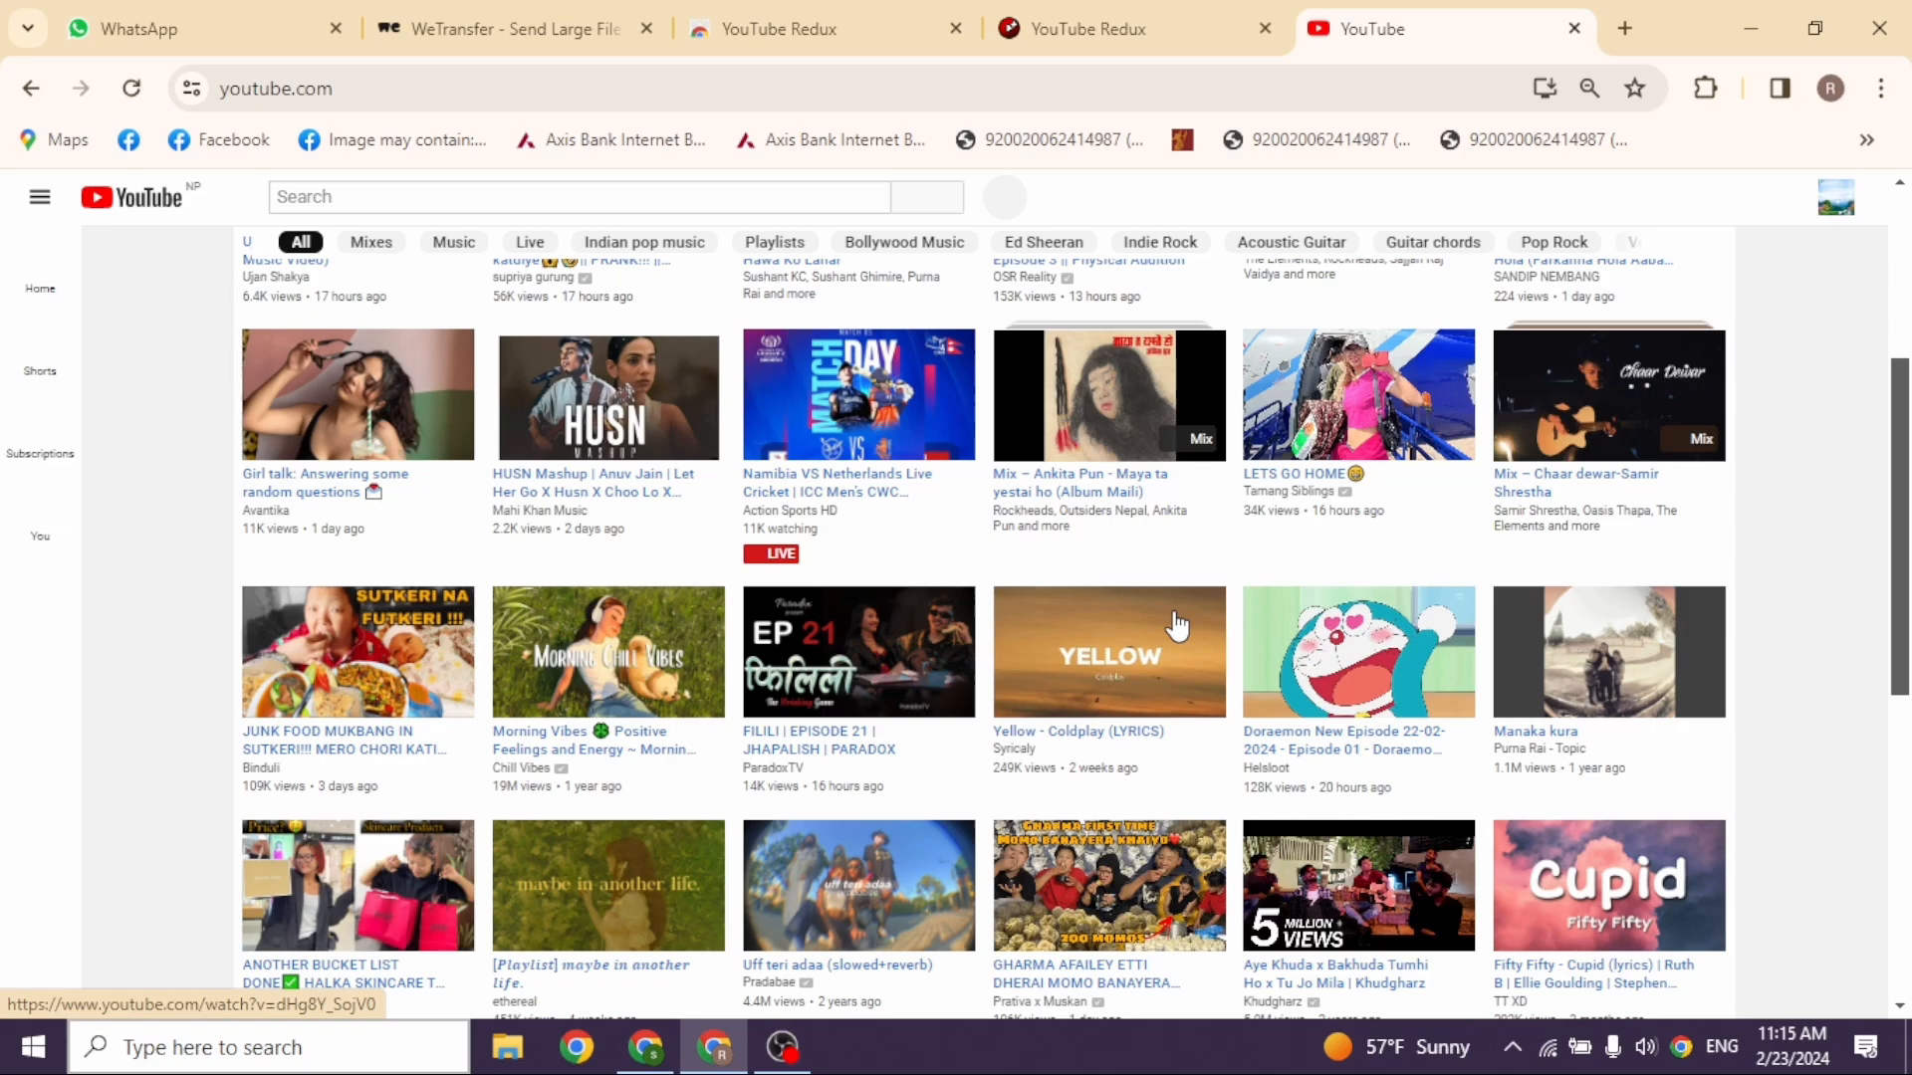